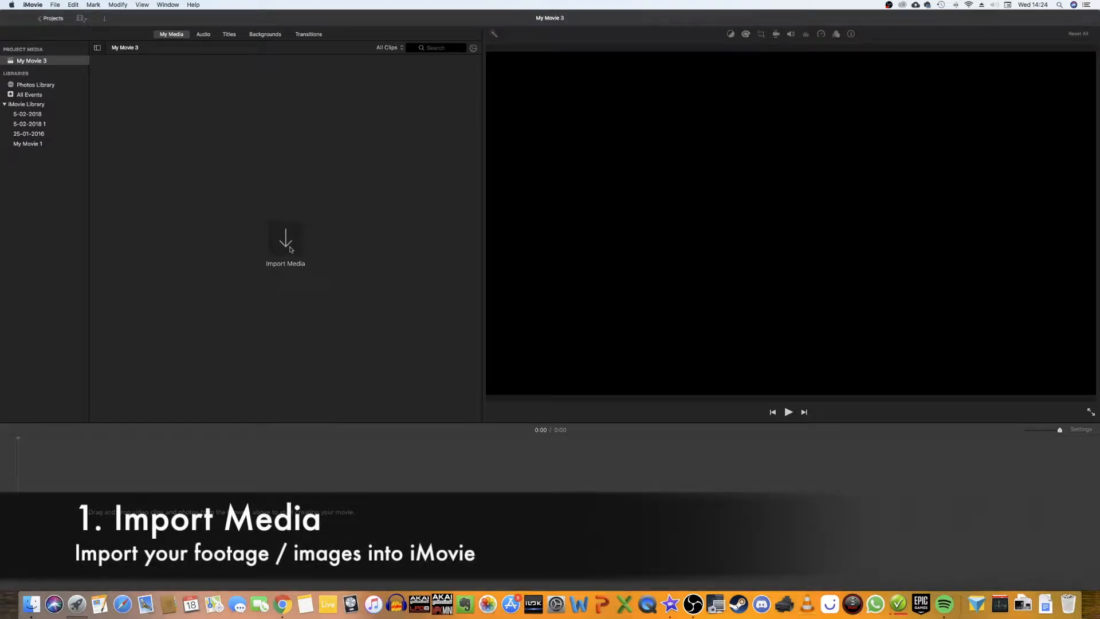
Import the Desktop screen-grab movie into My Movie 3's media
click(285, 246)
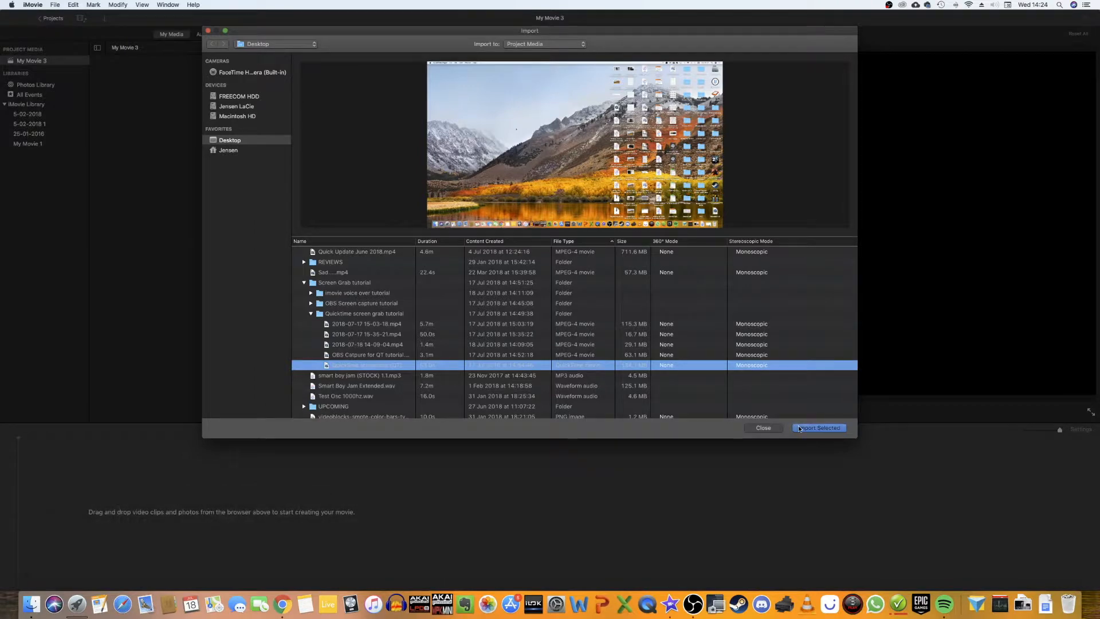
click(818, 427)
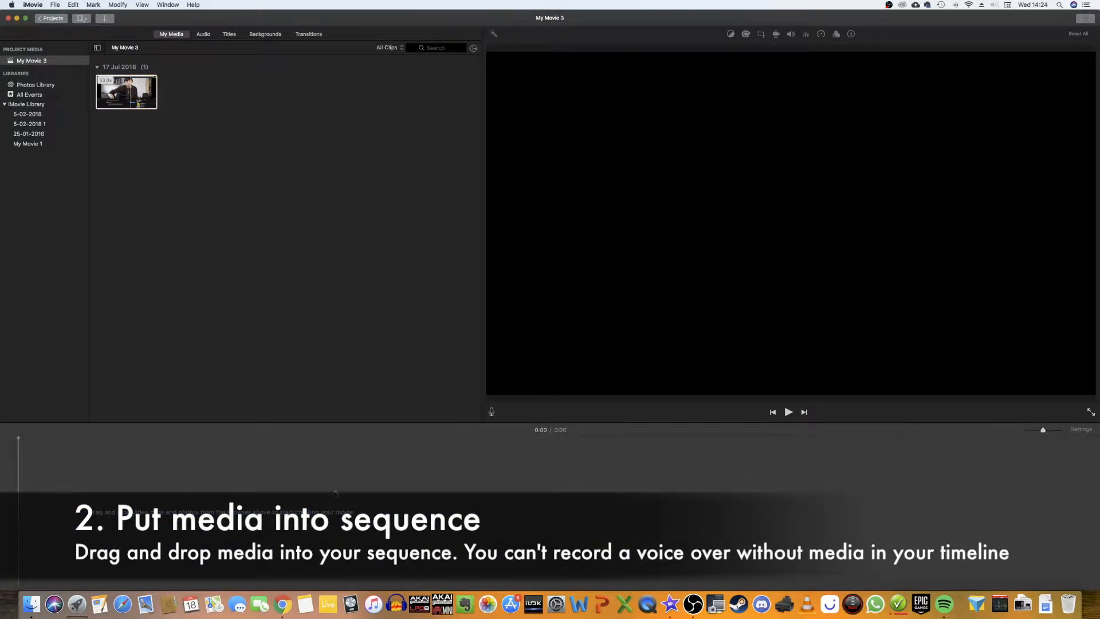
mouse_move(634, 437)
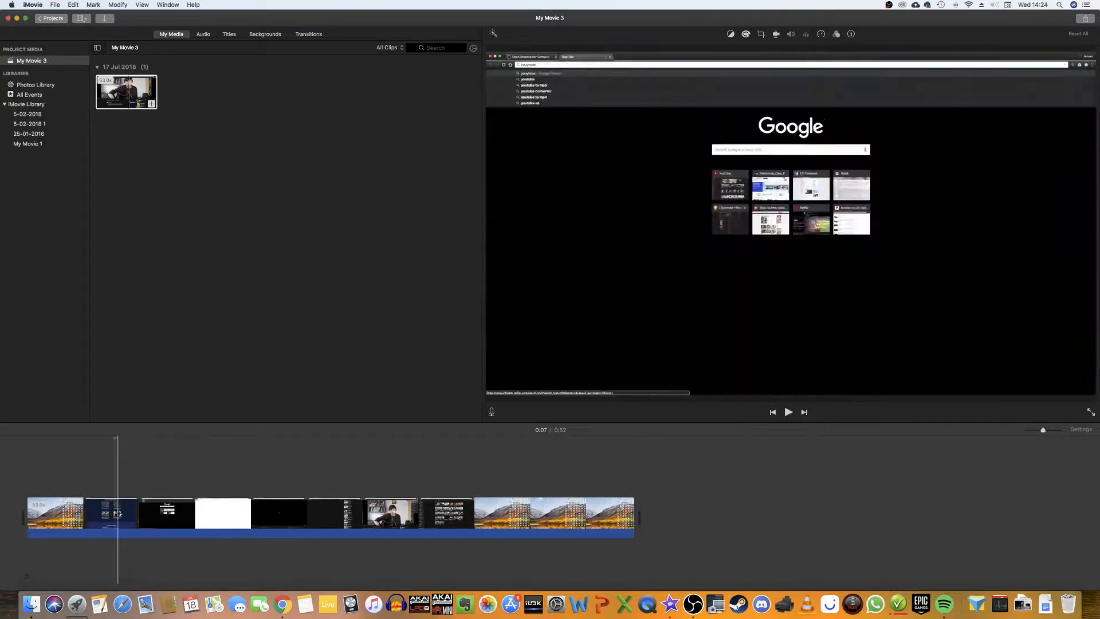
Drag the screen-capture clip from My Media onto the timeline
click(263, 516)
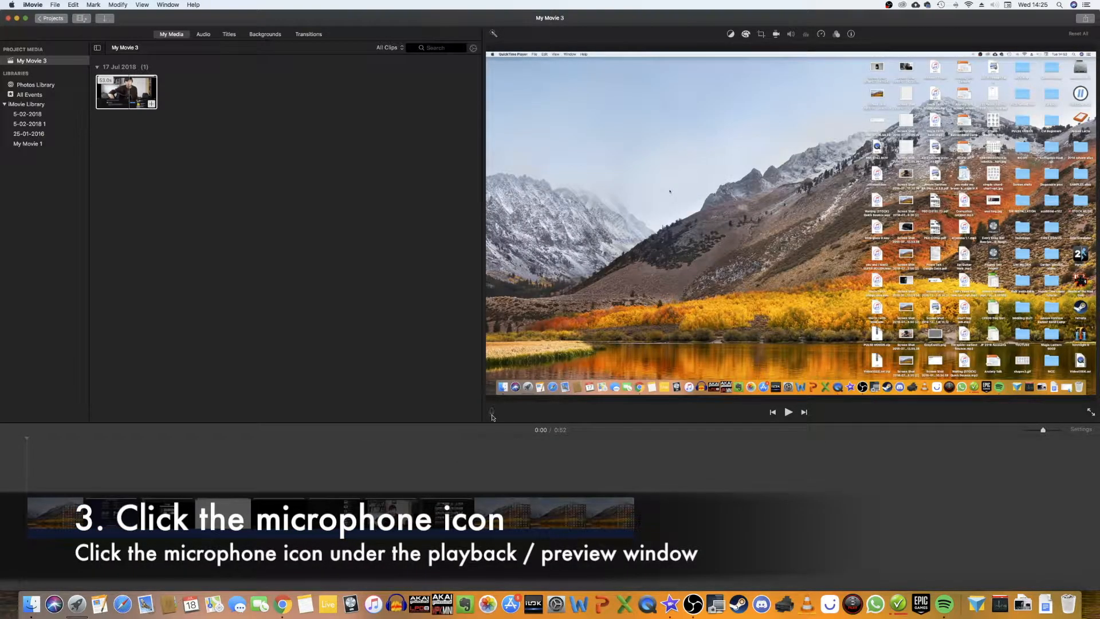
Show the voiceover recording controls beneath the preview window
click(493, 411)
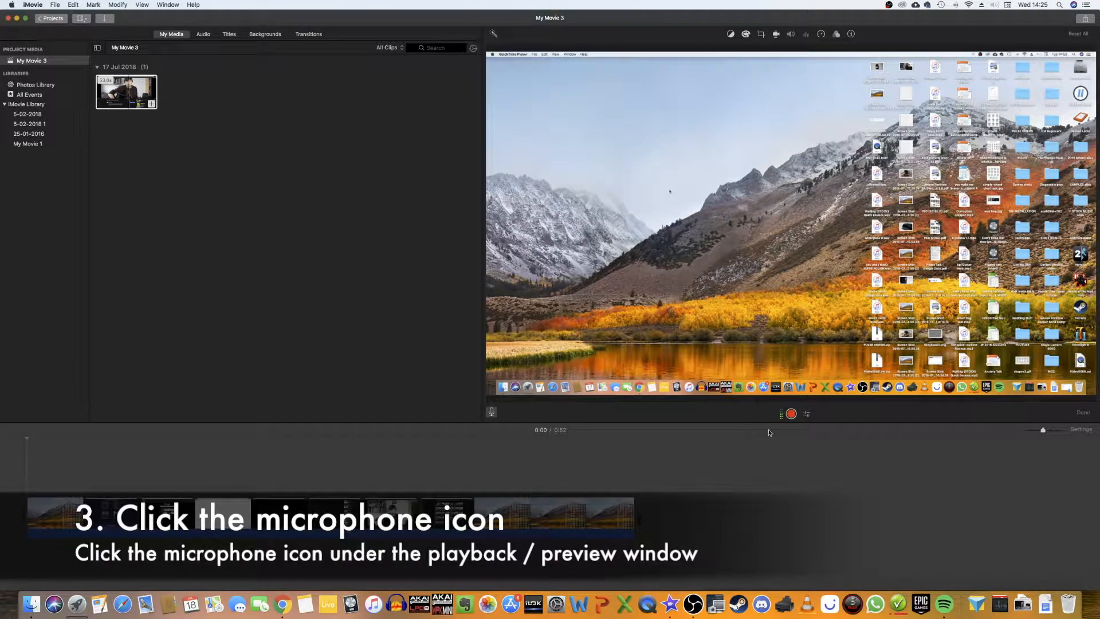
mouse_move(794, 428)
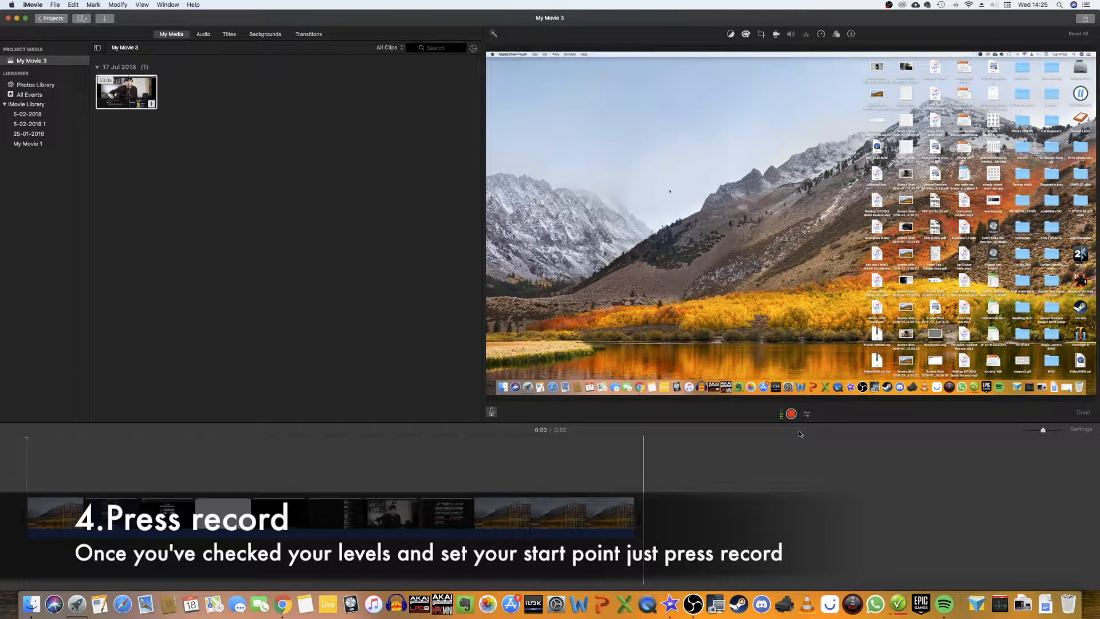
mouse_move(790, 413)
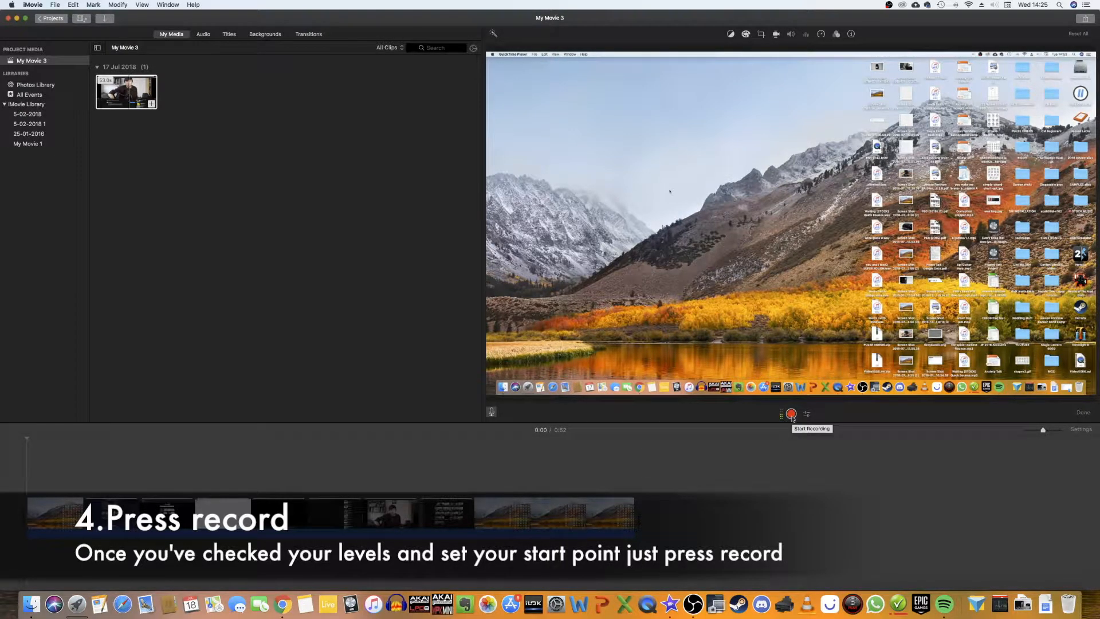
Record a spoken narration over the clip, stopping after about 28 seconds
click(791, 414)
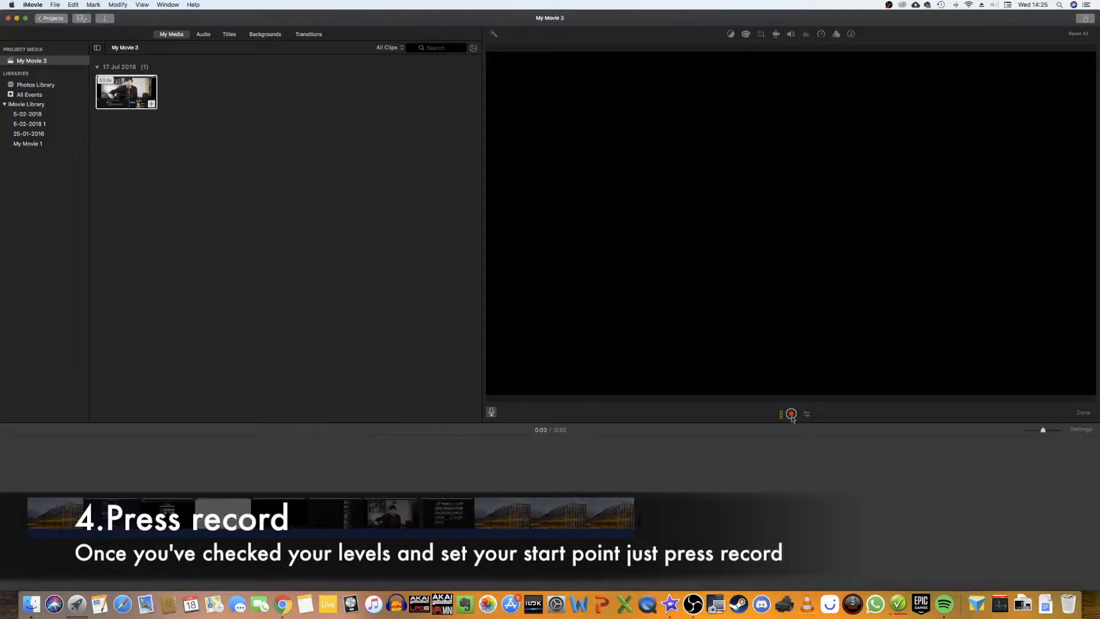
click(791, 413)
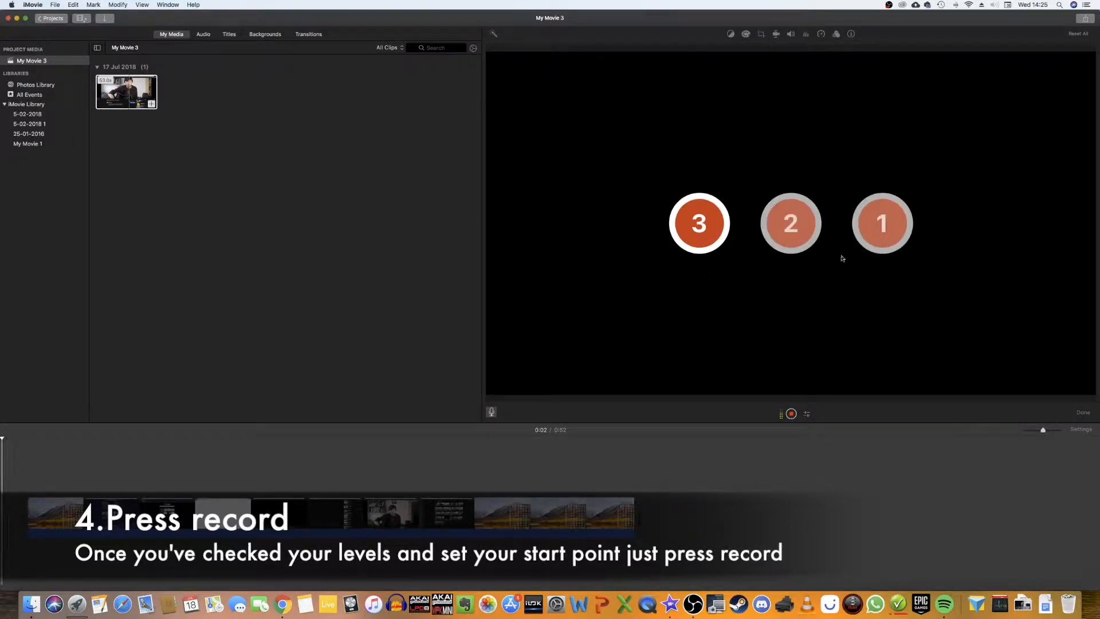
click(790, 413)
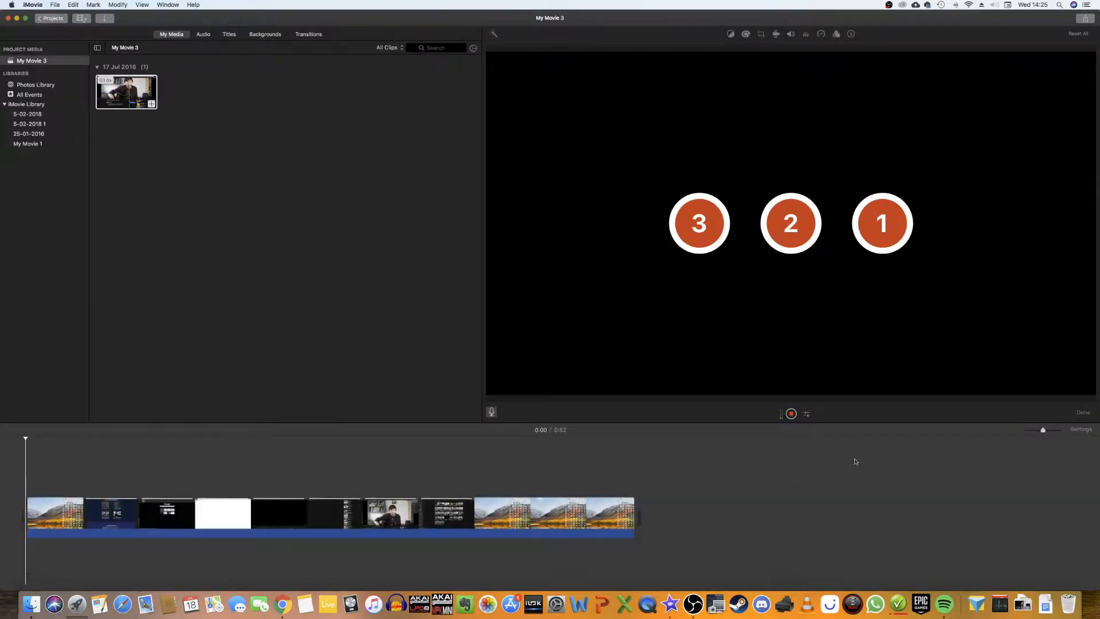
click(790, 413)
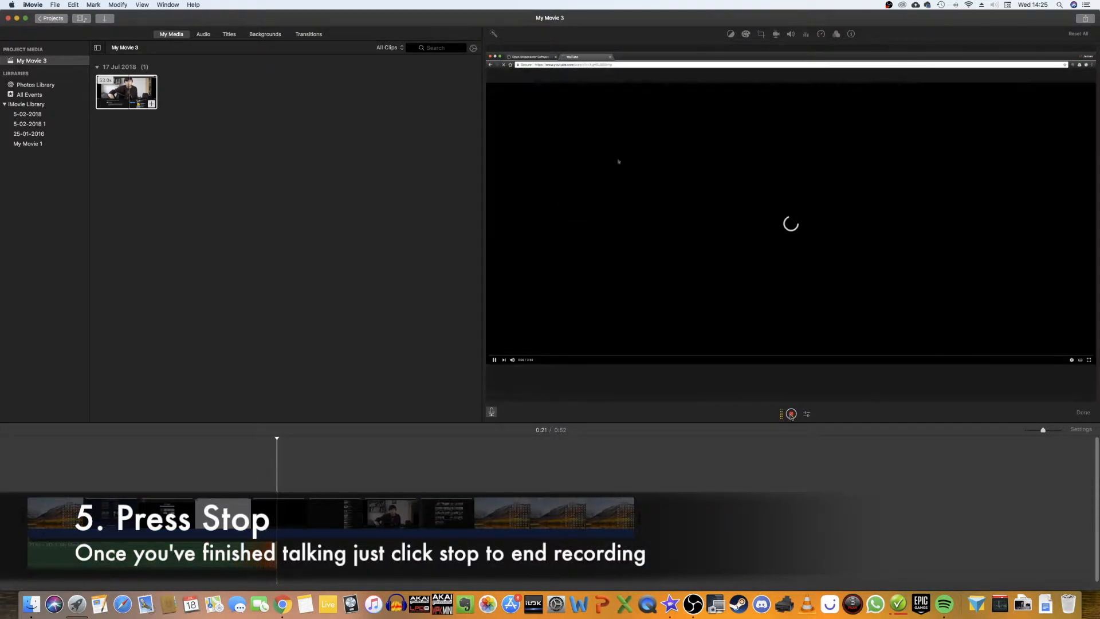
click(791, 413)
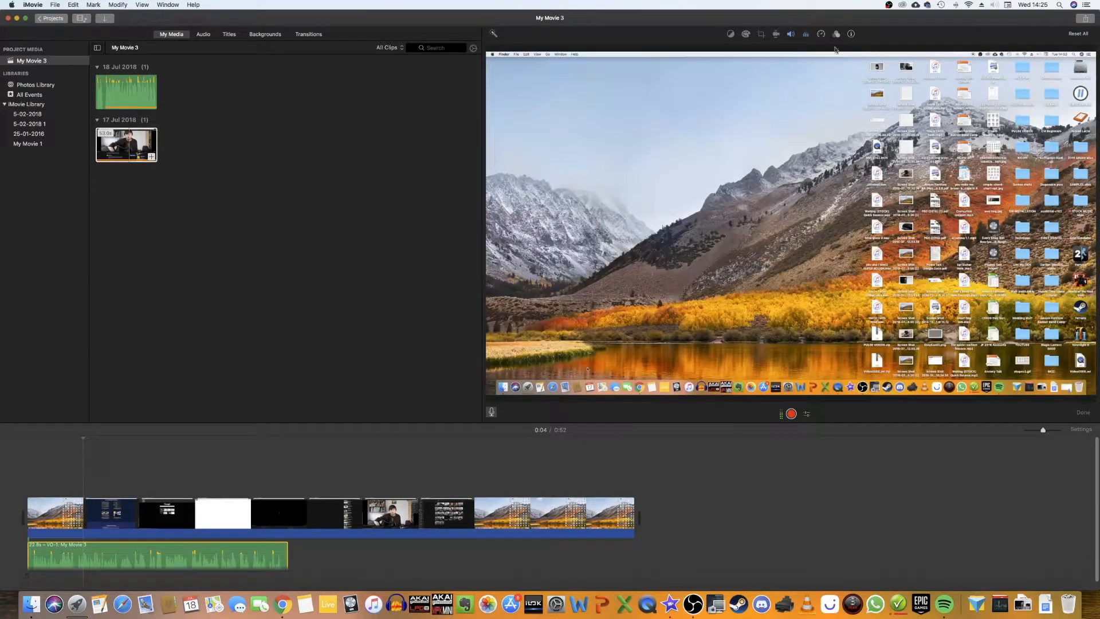
Apply the Flat equalizer preset to the green voiceover clip
click(804, 33)
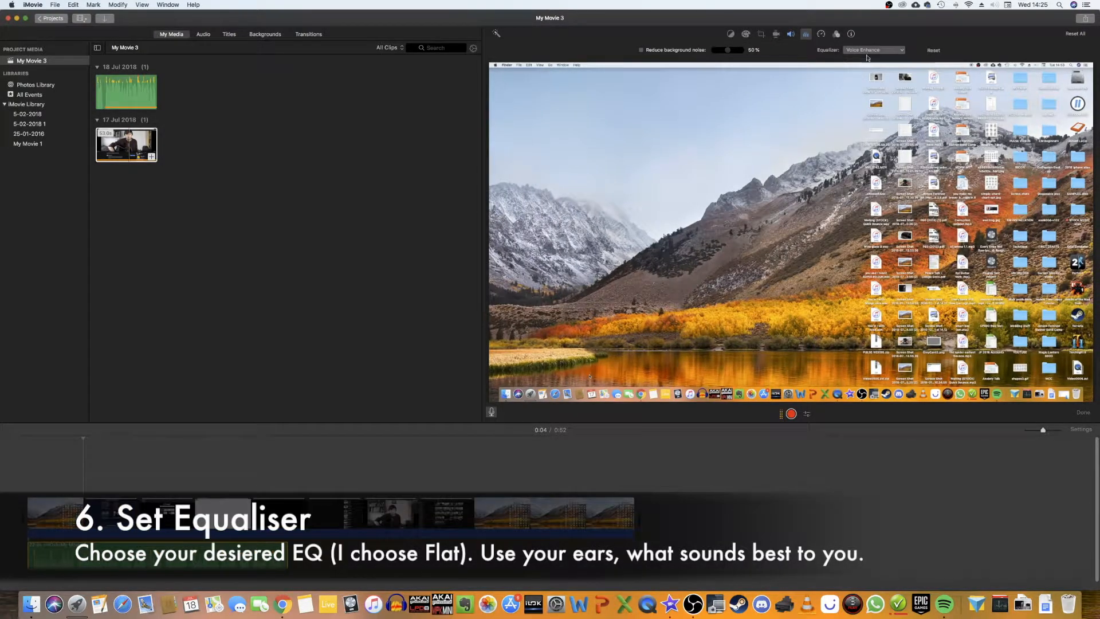
click(873, 50)
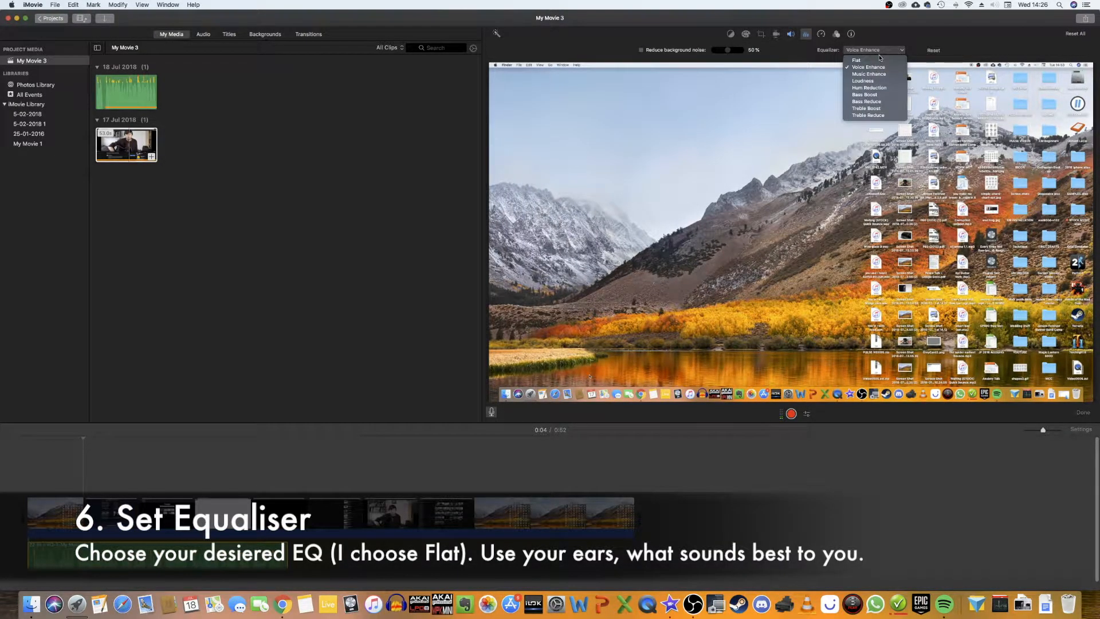
mouse_move(856, 59)
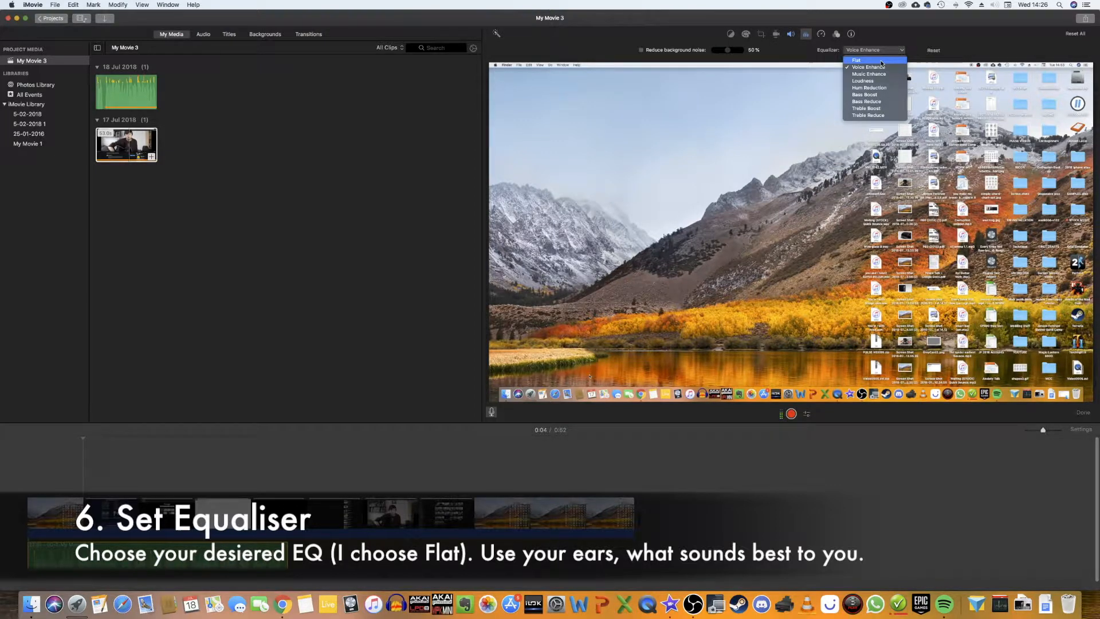
click(855, 60)
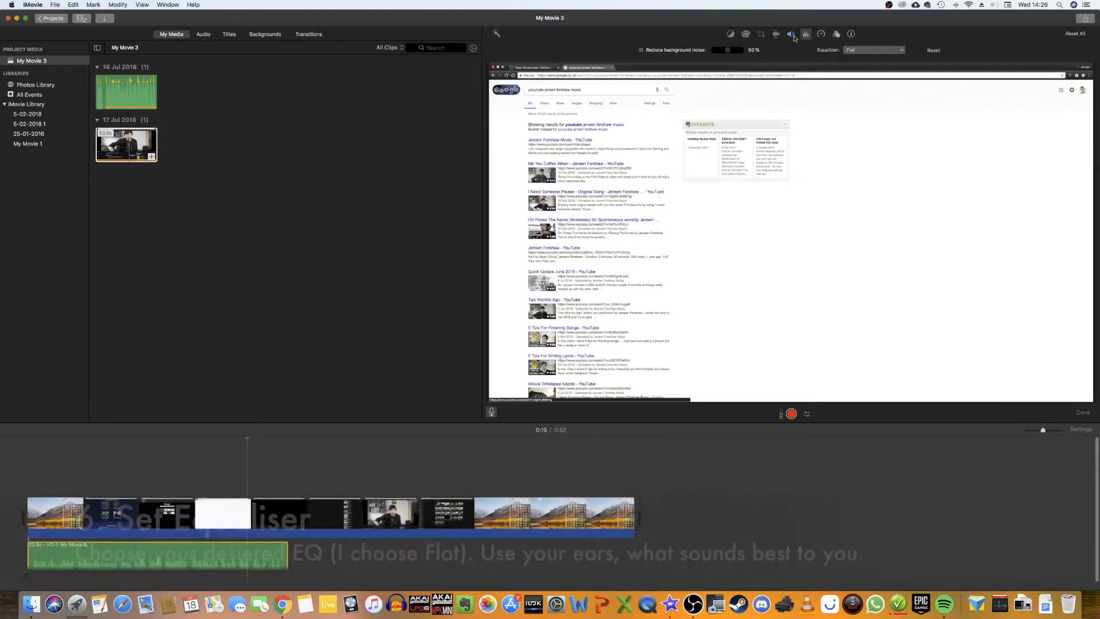
click(791, 34)
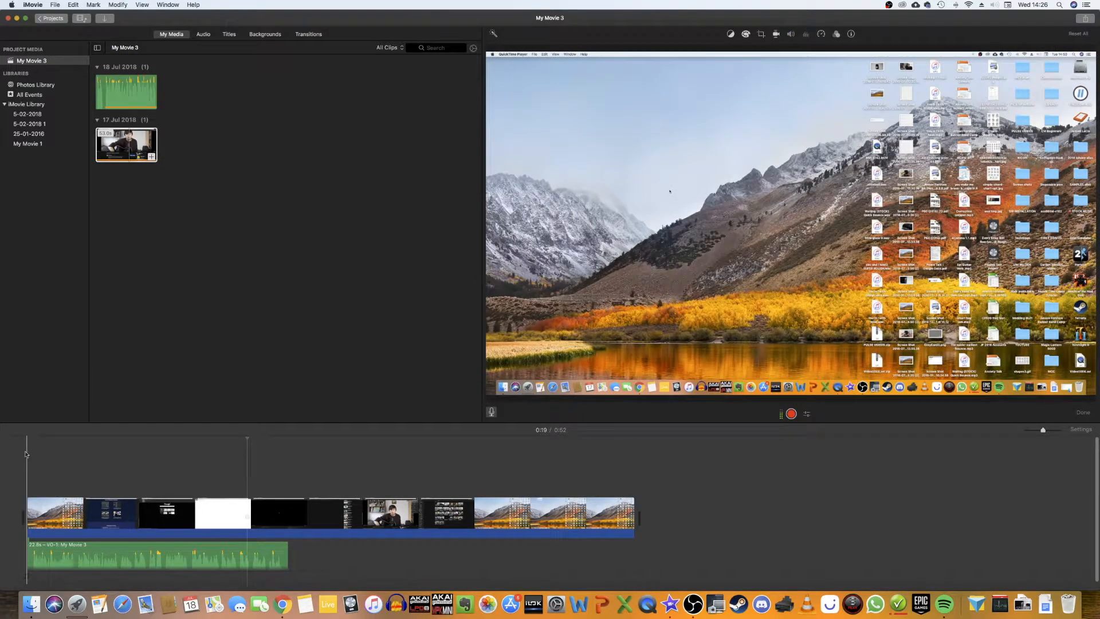
click(28, 437)
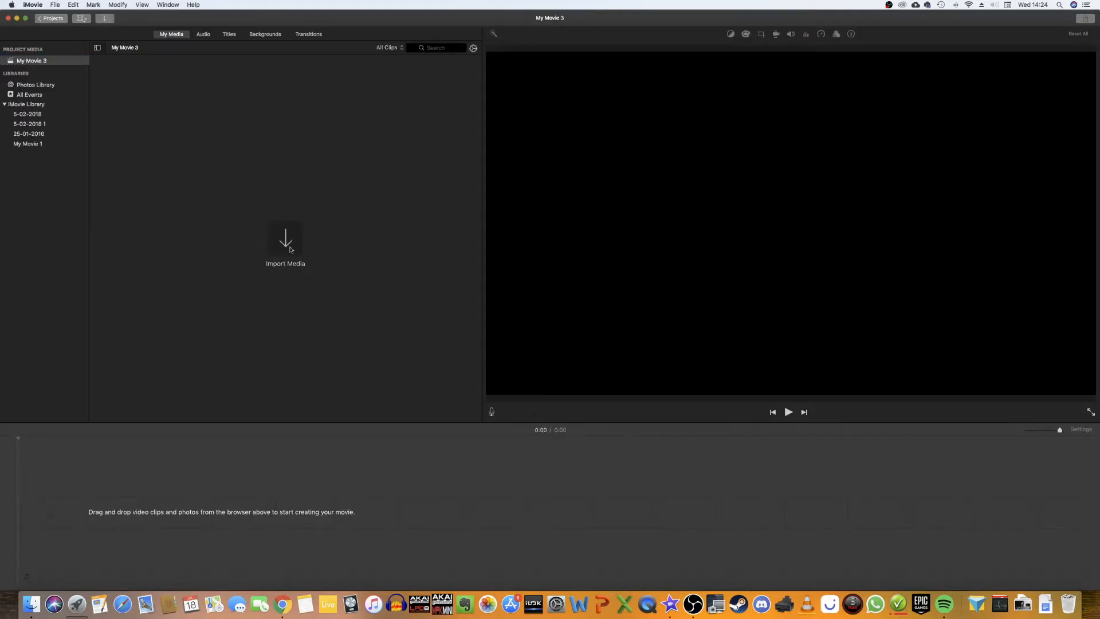
click(285, 242)
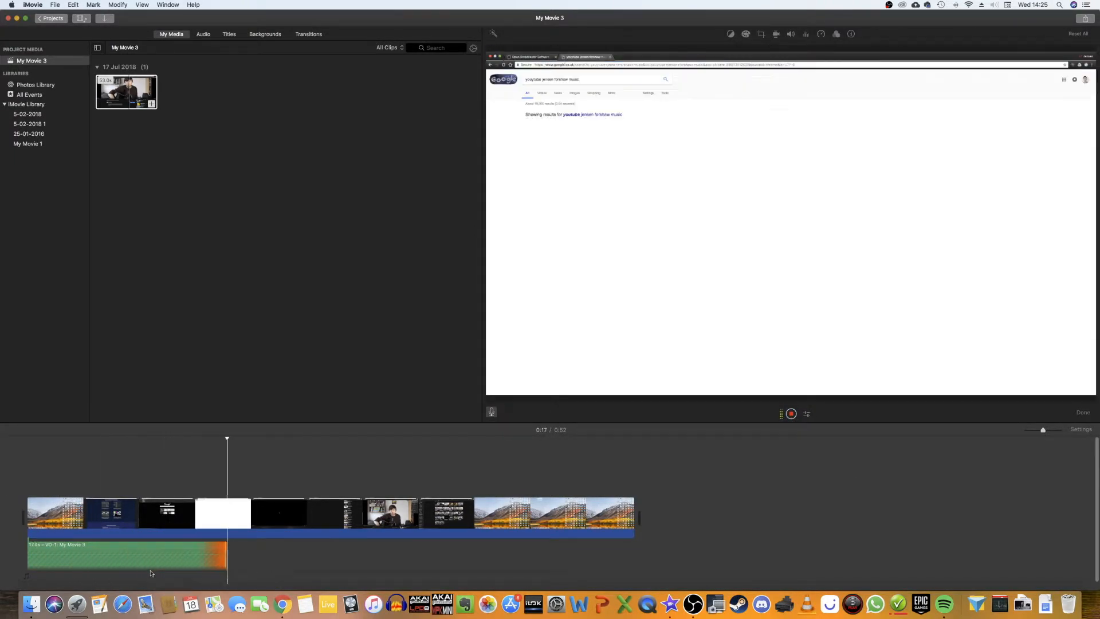
click(873, 50)
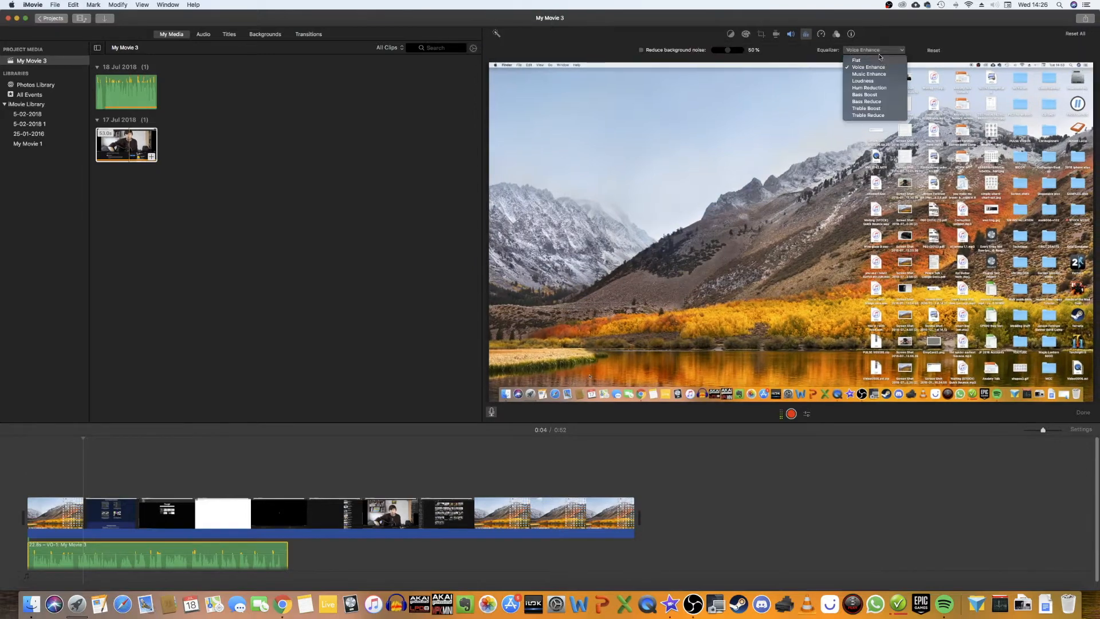